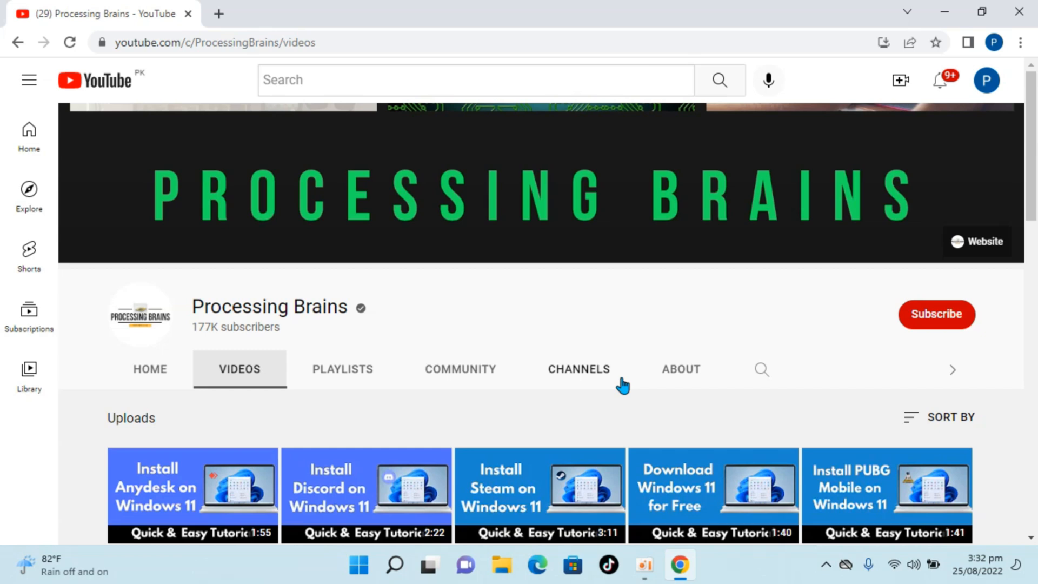
{"action": "mouse_move", "coordinate": [853, 134]}
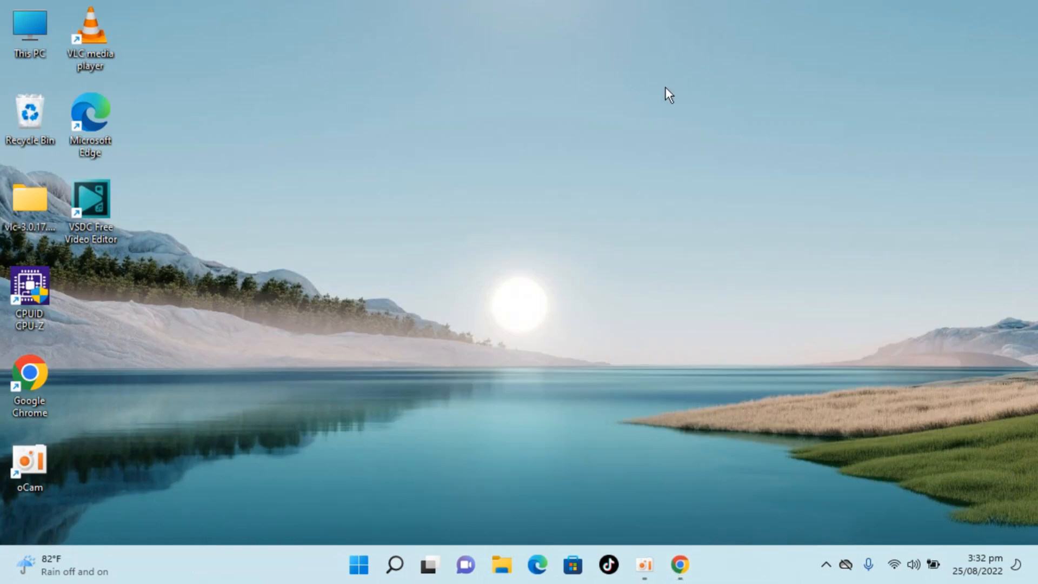
{"action": "mouse_move", "coordinate": [577, 159]}
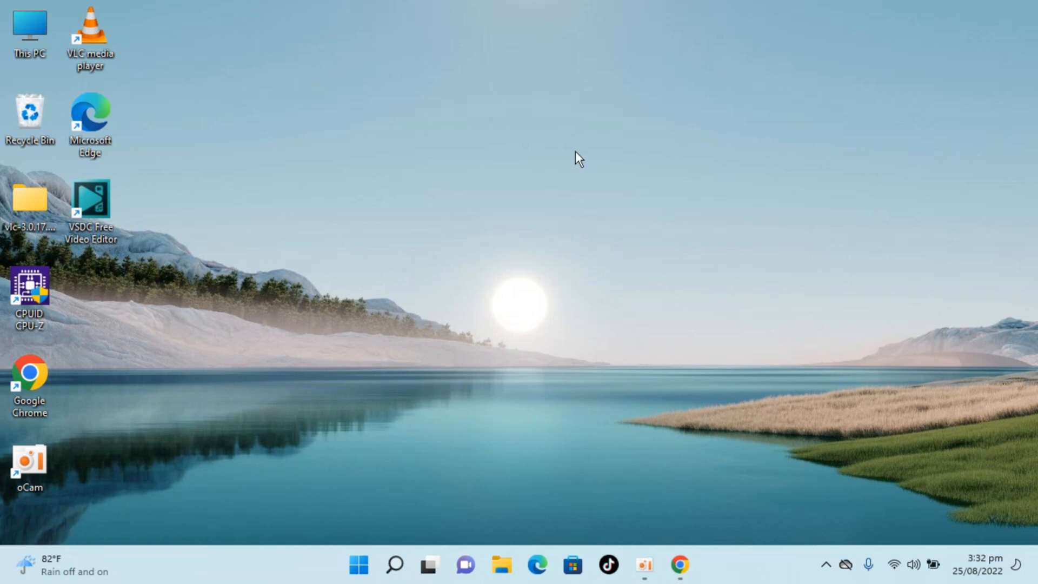
Find Registry Editor through Windows Search and launch it
{"action": "left_click", "coordinate": [394, 565]}
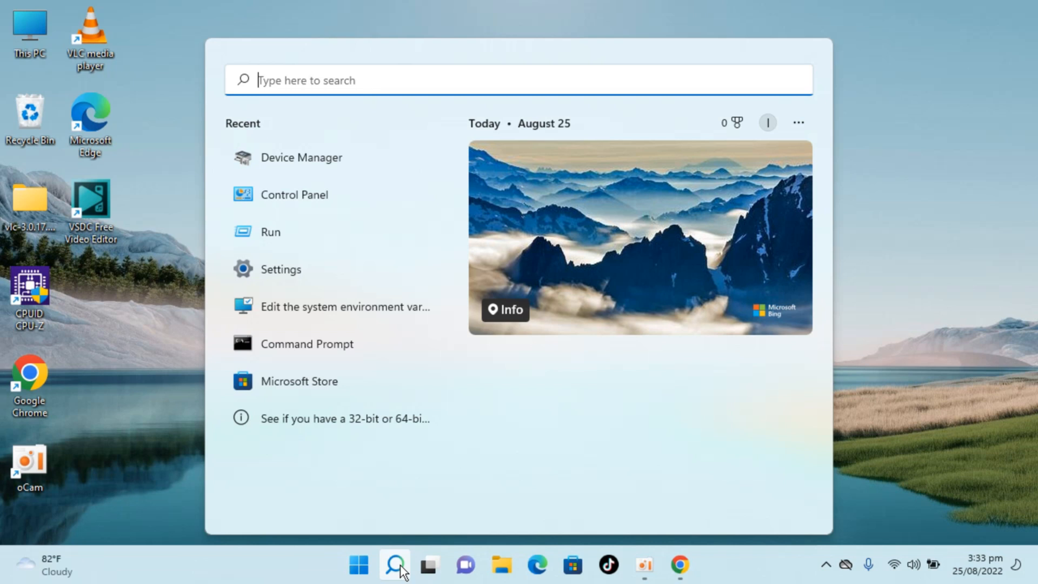
{"action": "type", "text": "registry Editor"}
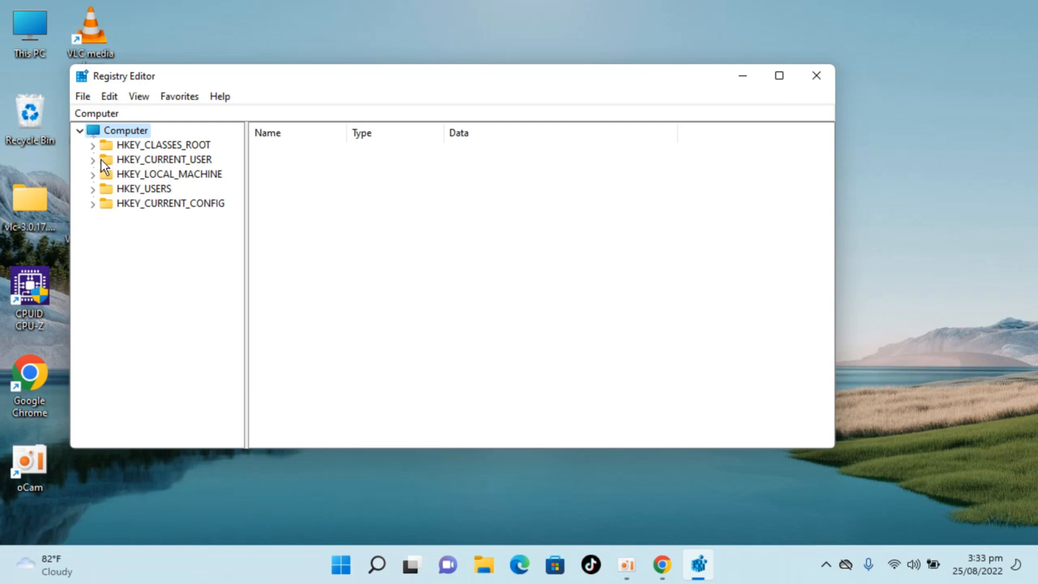
{"action": "mouse_move", "coordinate": [95, 165]}
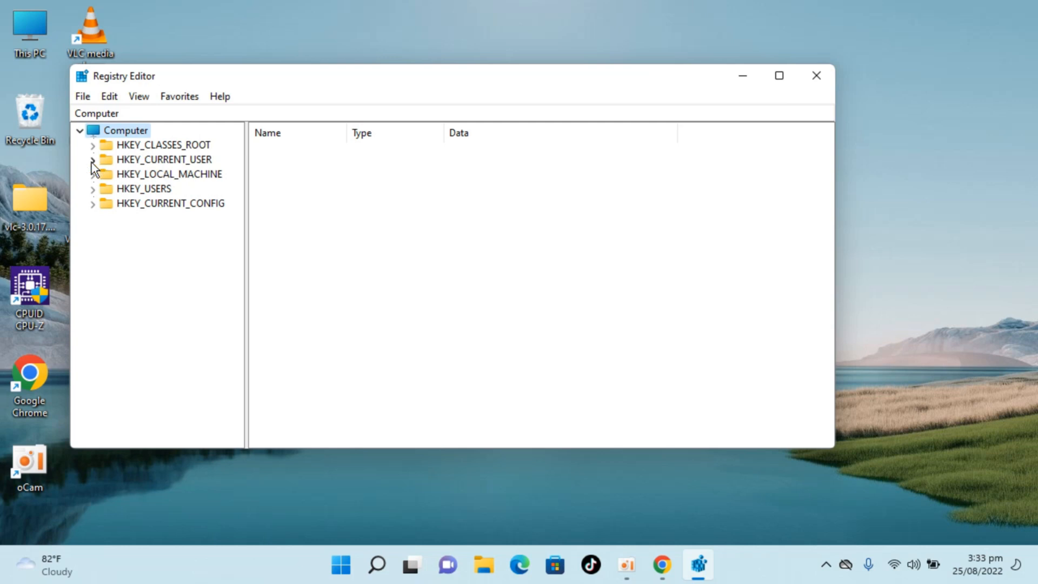
Expand HKEY_CURRENT_USER and scroll through Software > Microsoft to the Windows key
{"action": "left_click", "coordinate": [93, 159]}
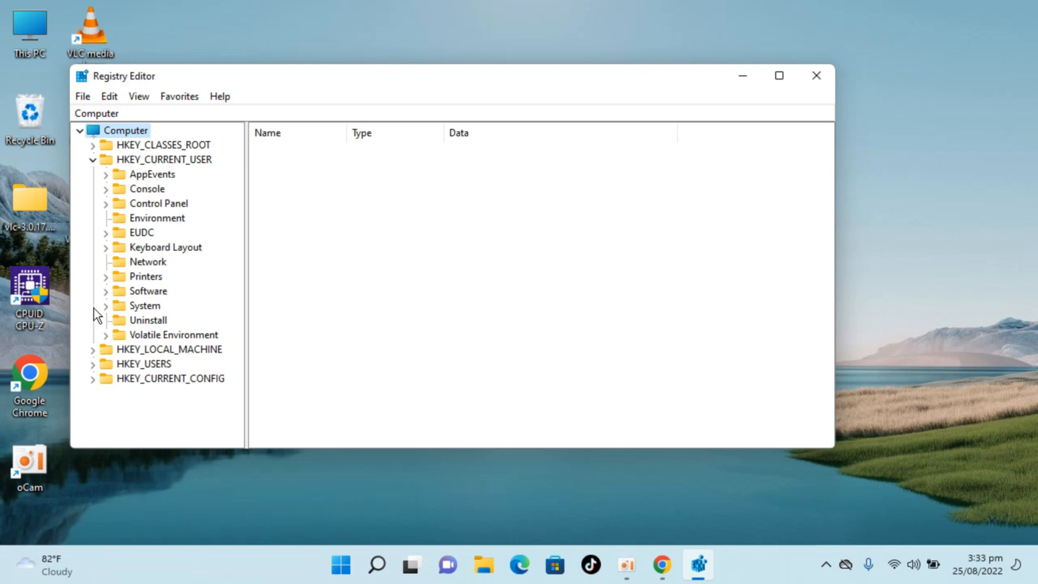
{"action": "mouse_move", "coordinate": [118, 299]}
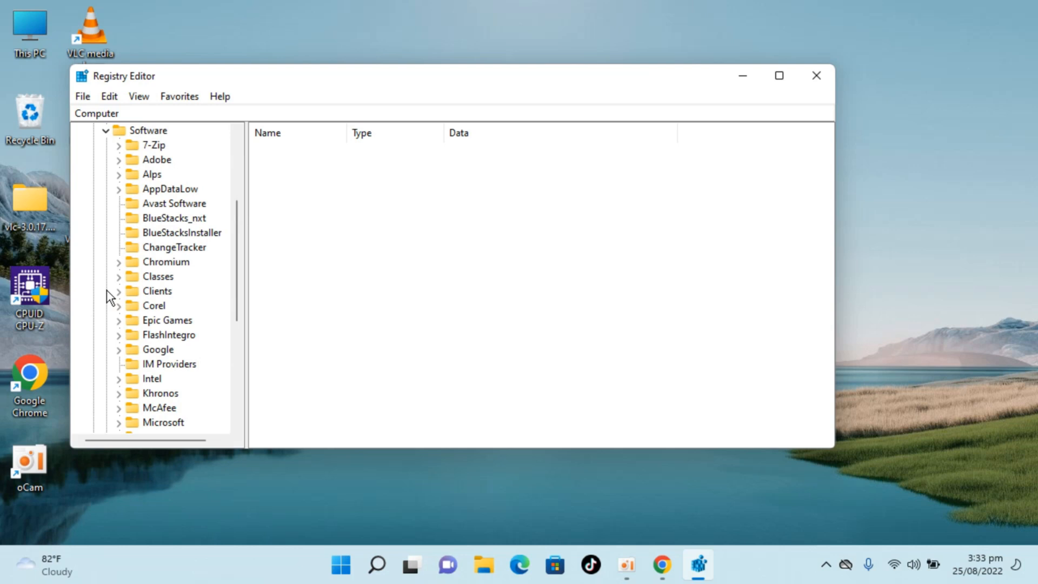
{"action": "scroll", "scroll_direction": "down", "scroll_amount": 3}
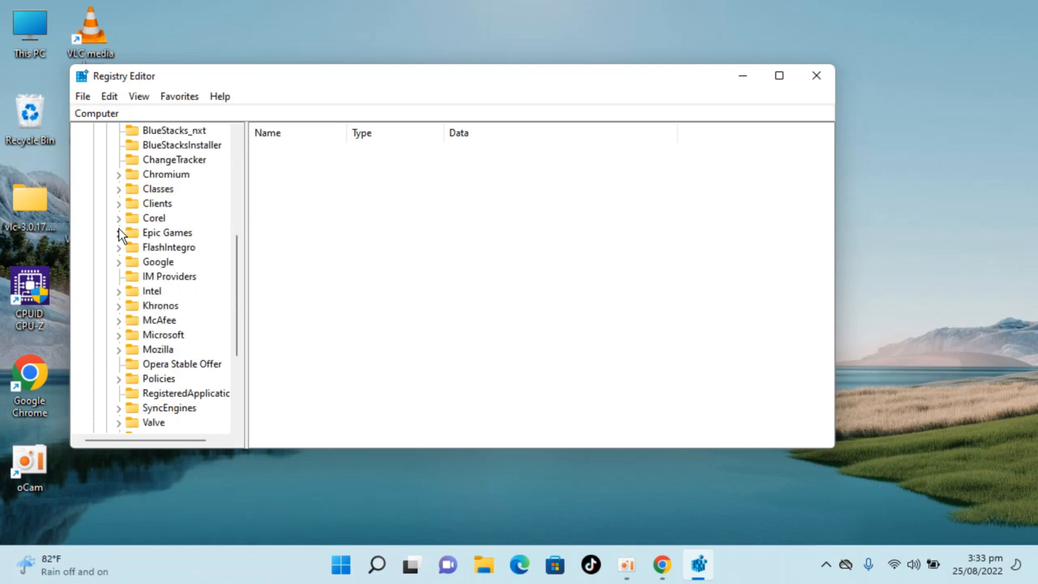
{"action": "scroll", "scroll_direction": "down", "scroll_amount": 3}
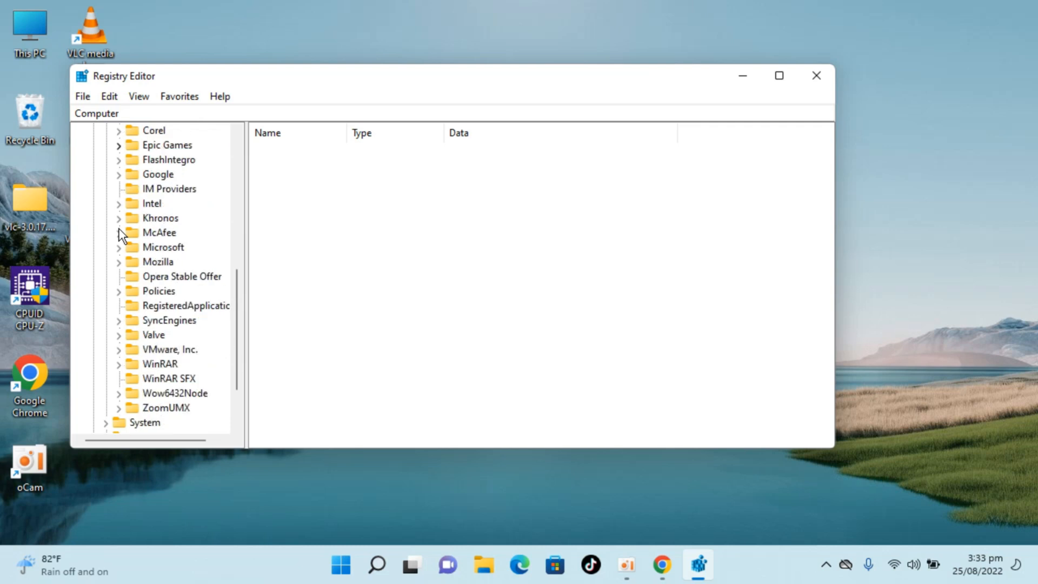
{"action": "mouse_move", "coordinate": [121, 255]}
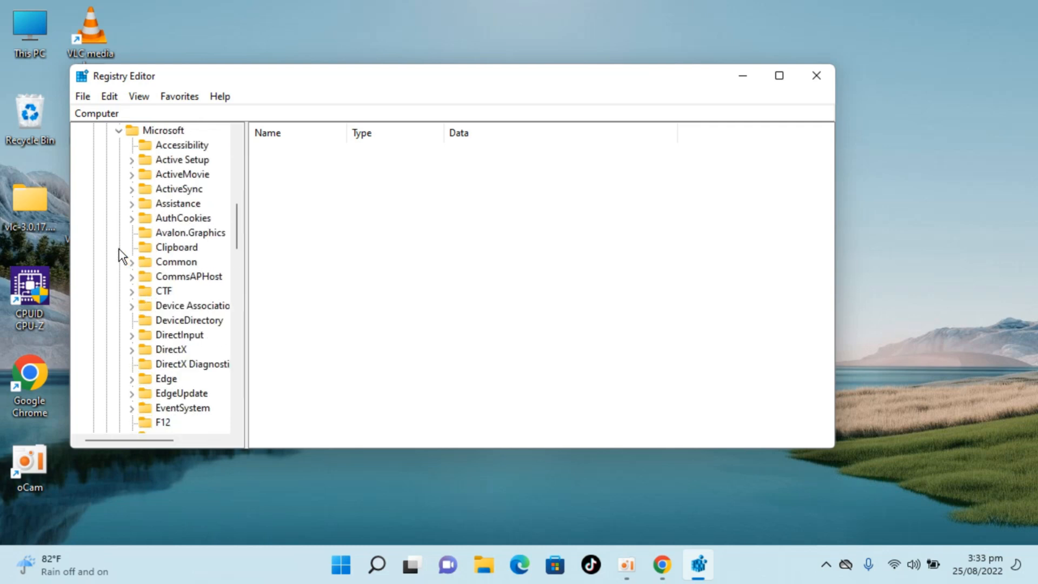
{"action": "scroll", "scroll_direction": "down", "scroll_amount": 3}
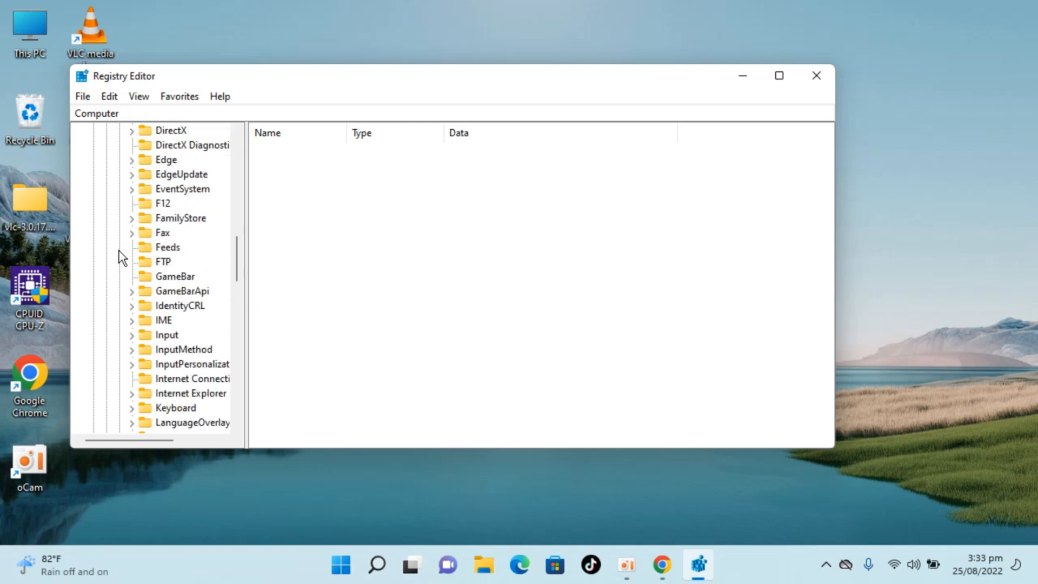
{"action": "scroll", "scroll_direction": "down", "scroll_amount": 3}
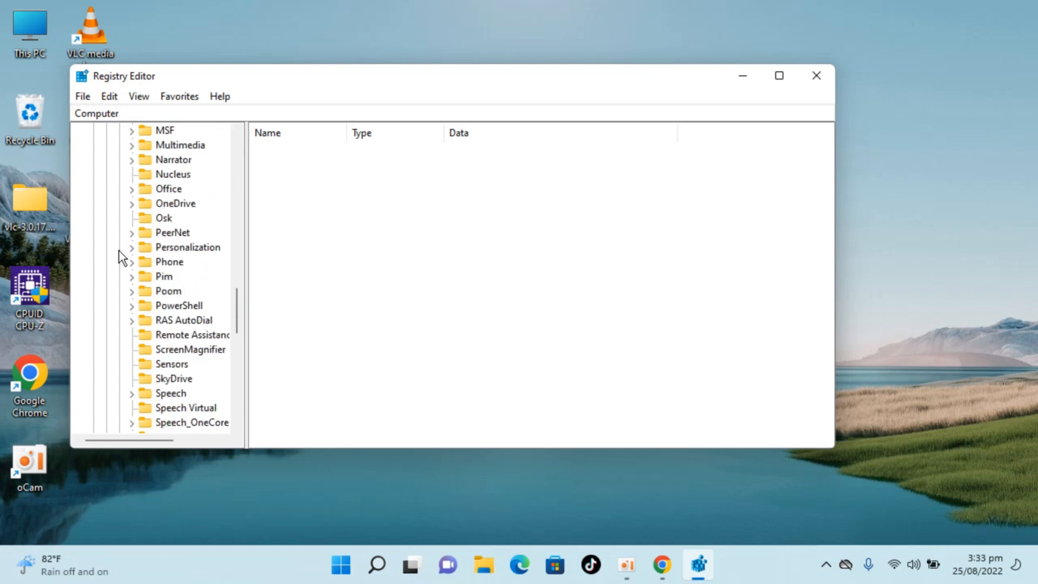
{"action": "scroll", "scroll_direction": "down", "scroll_amount": 3}
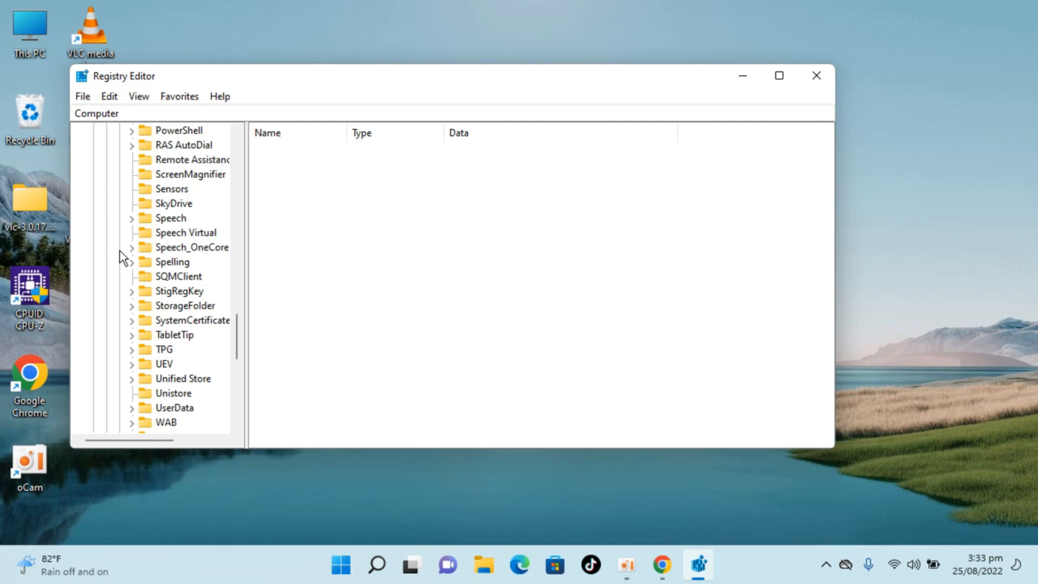
{"action": "scroll", "scroll_direction": "down", "scroll_amount": 3}
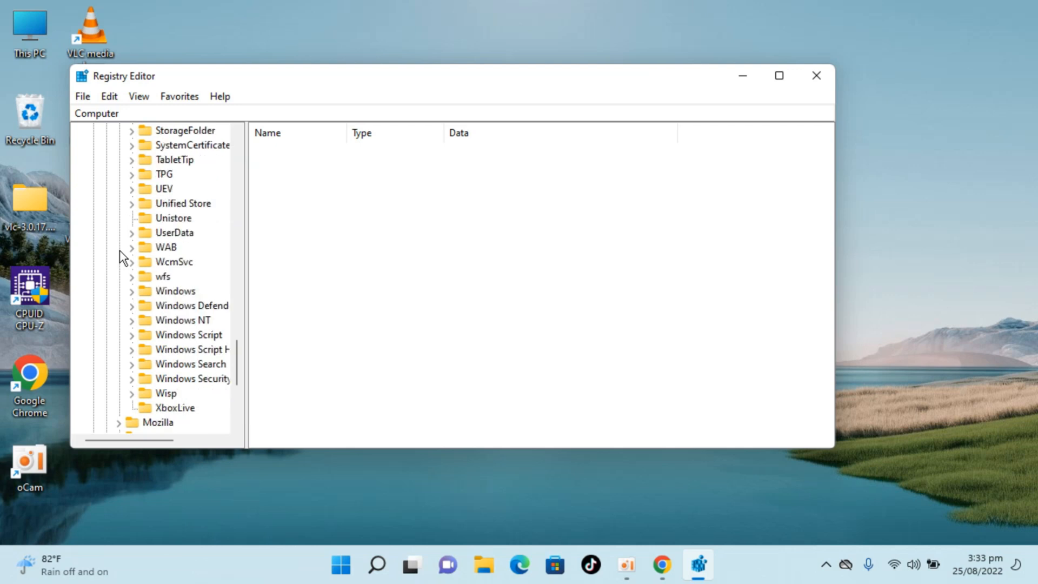
{"action": "mouse_move", "coordinate": [135, 294]}
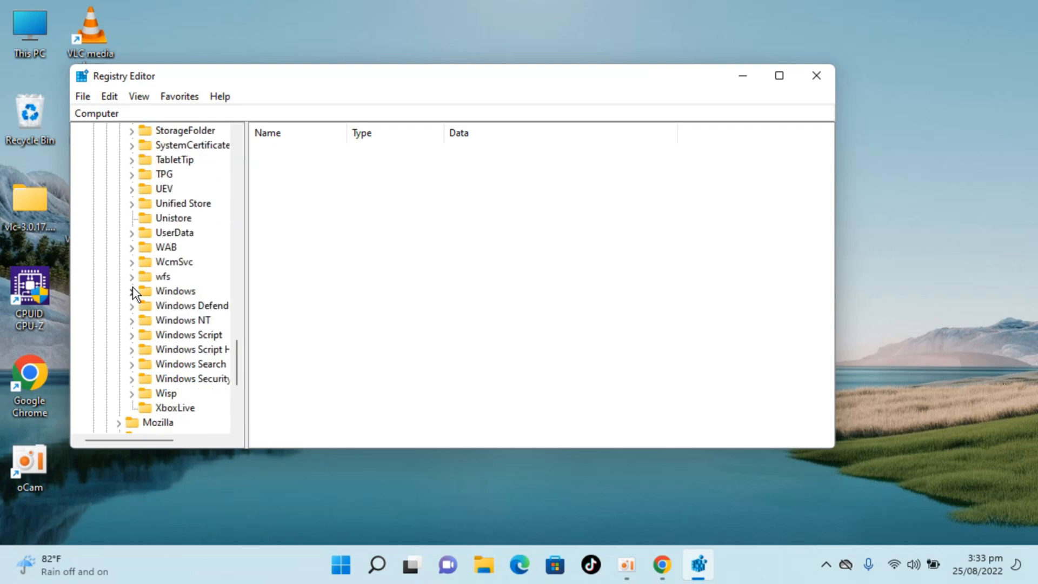
Expand Windows to CurrentVersion and bring the Policies key into view
{"action": "left_click", "coordinate": [132, 291]}
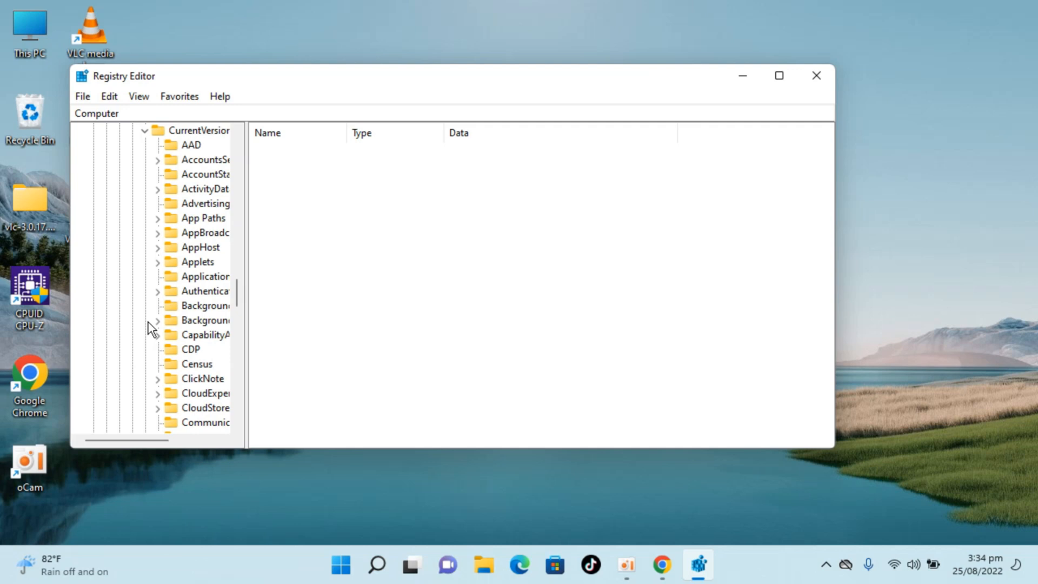
{"action": "scroll", "scroll_direction": "down", "scroll_amount": 3}
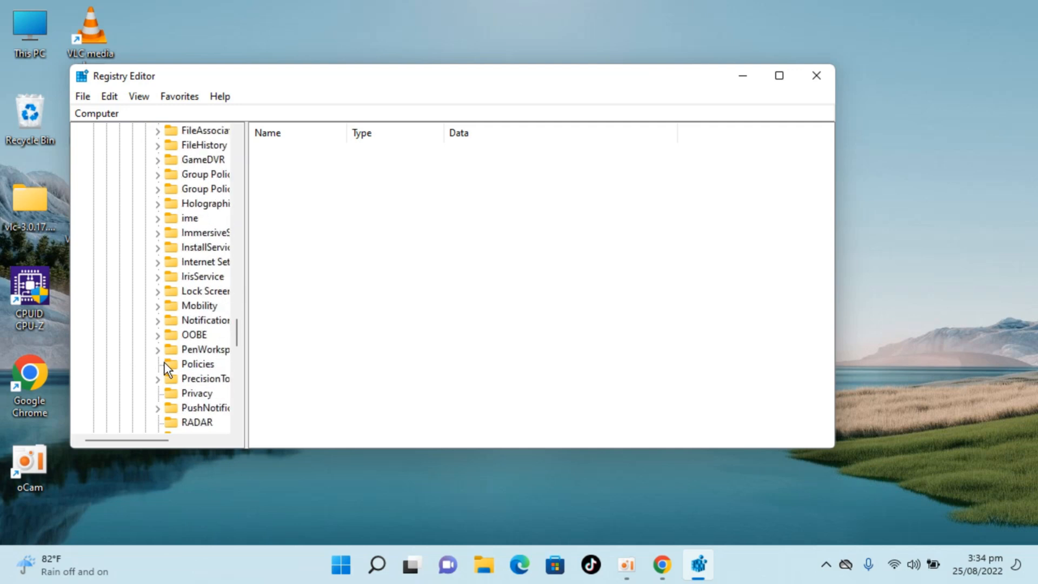
Select the Policies key and bring up its context menu for new items
{"action": "left_click", "coordinate": [196, 363]}
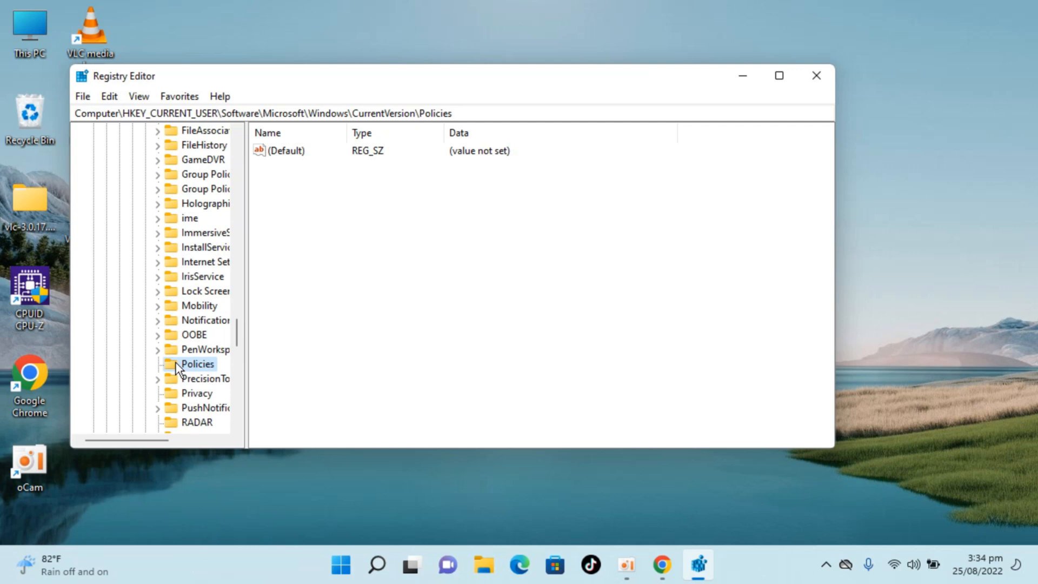
{"action": "right_click", "coordinate": [197, 364]}
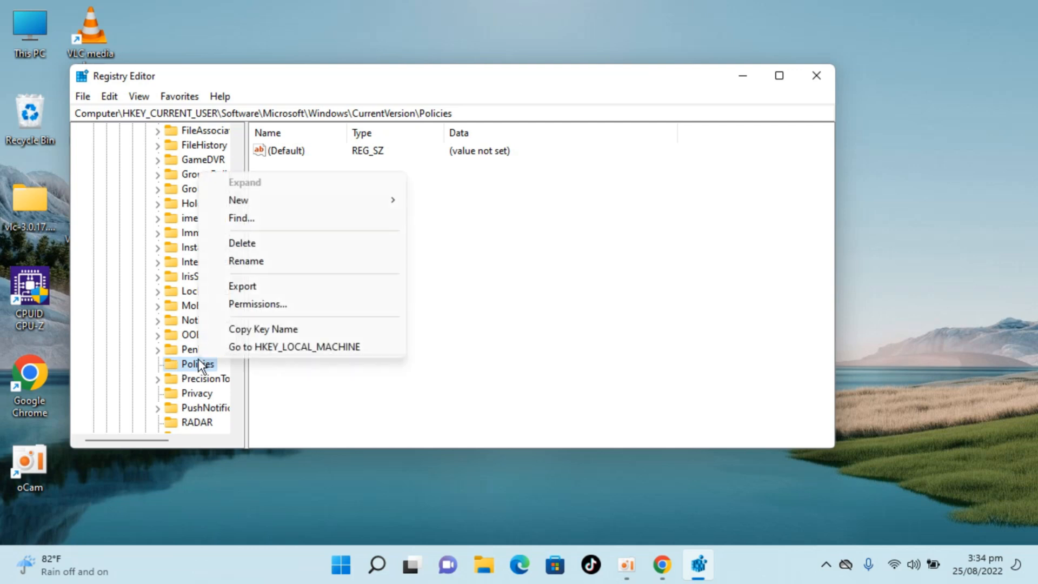
{"action": "mouse_move", "coordinate": [238, 200]}
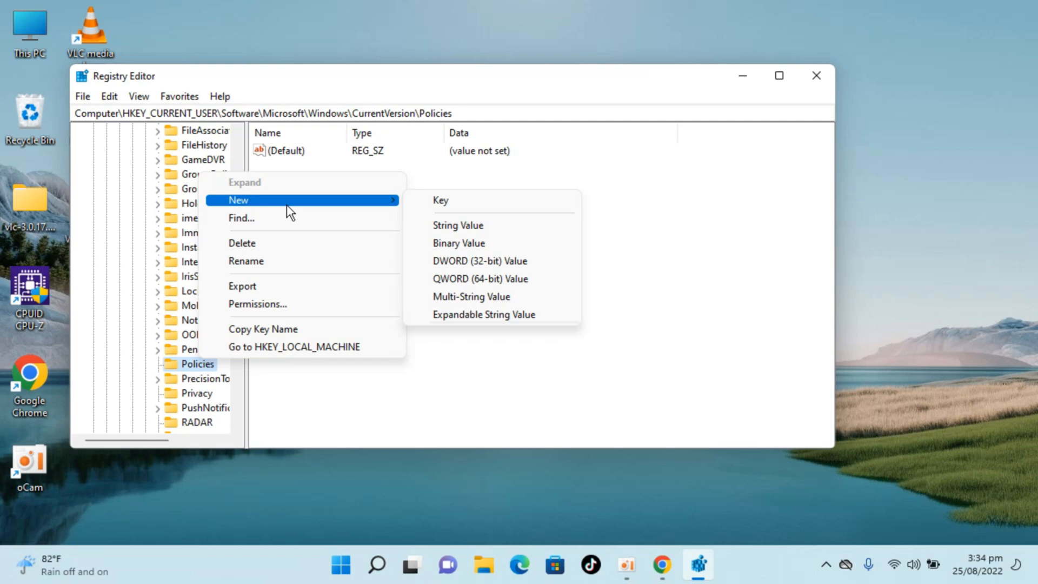
{"action": "mouse_move", "coordinate": [440, 201]}
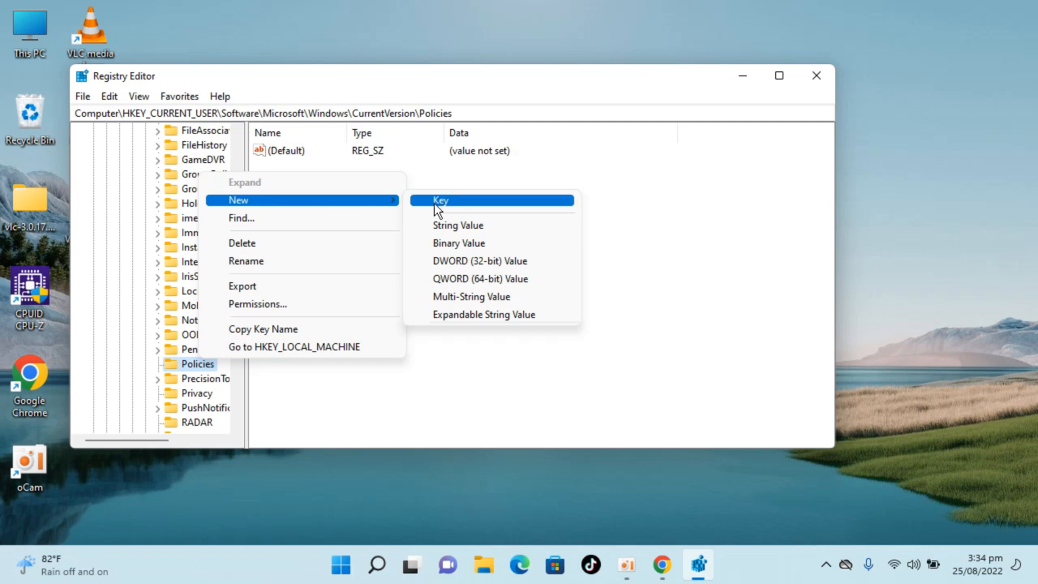
{"action": "mouse_move", "coordinate": [422, 207]}
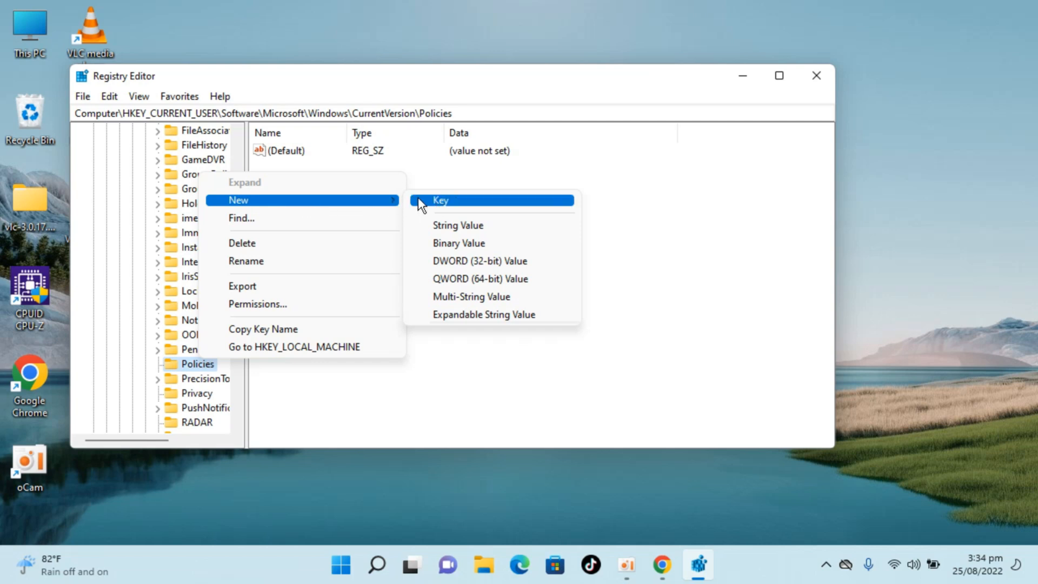
Create a new key named Explorer under Policies
{"action": "left_click", "coordinate": [440, 200]}
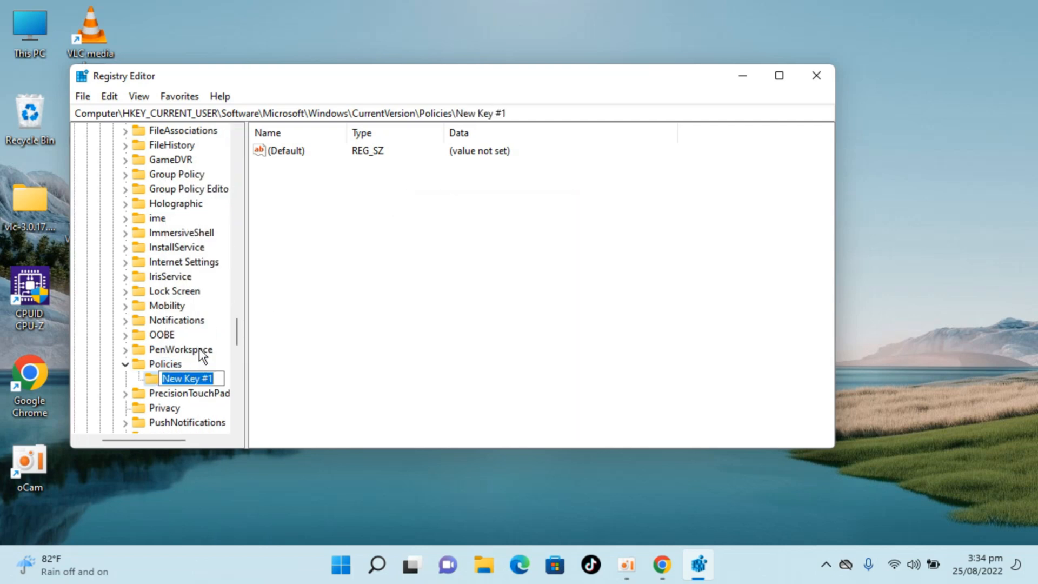
{"action": "type", "text": "Explorer"}
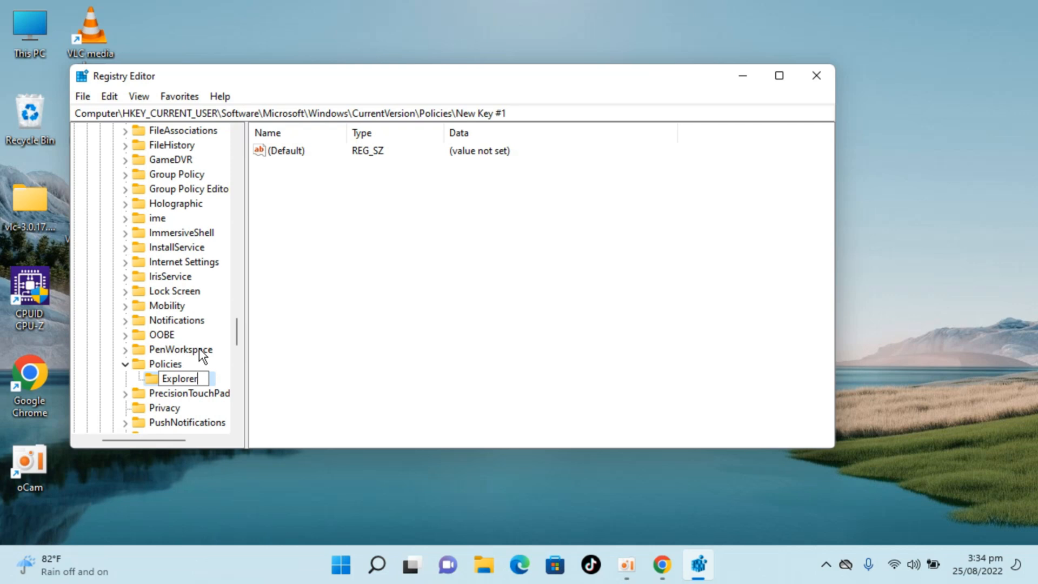
{"action": "left_click", "coordinate": [176, 378]}
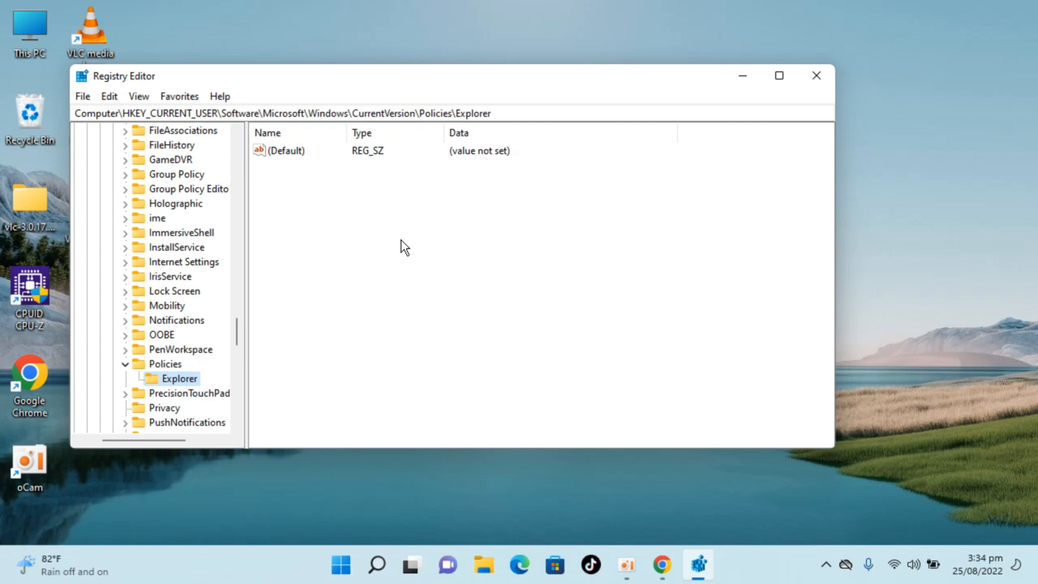
Add a DWORD (32-bit) value named NoWinKeys inside the Explorer key
{"action": "right_click", "coordinate": [405, 247]}
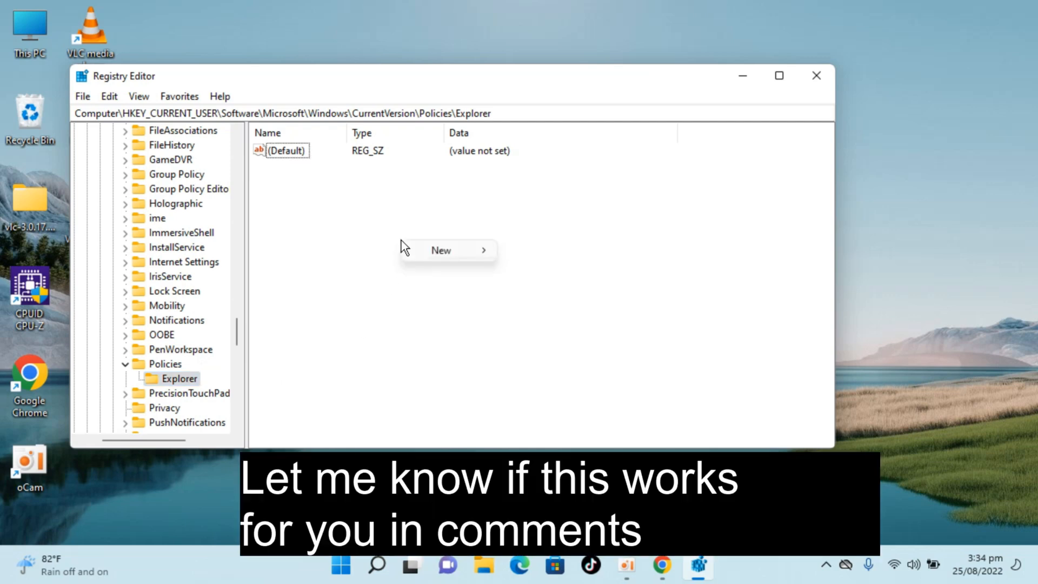
{"action": "mouse_move", "coordinate": [440, 249]}
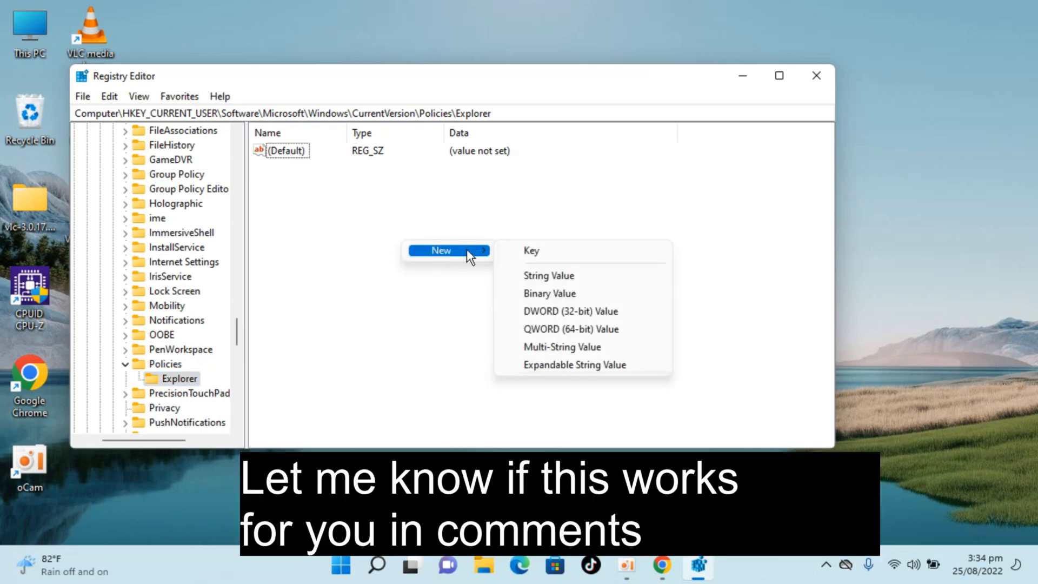
{"action": "mouse_move", "coordinate": [571, 311]}
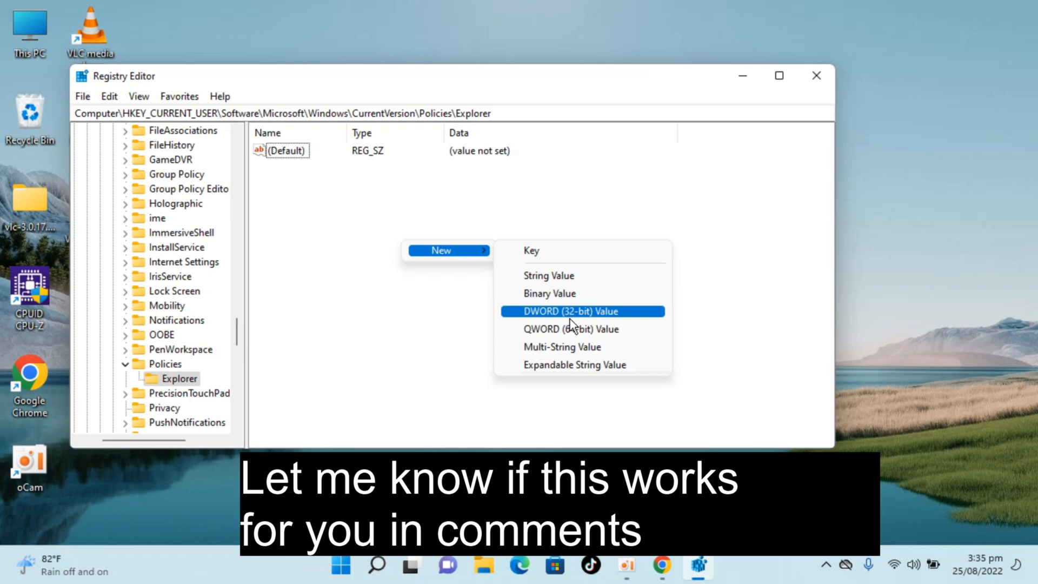
{"action": "left_click", "coordinate": [573, 312]}
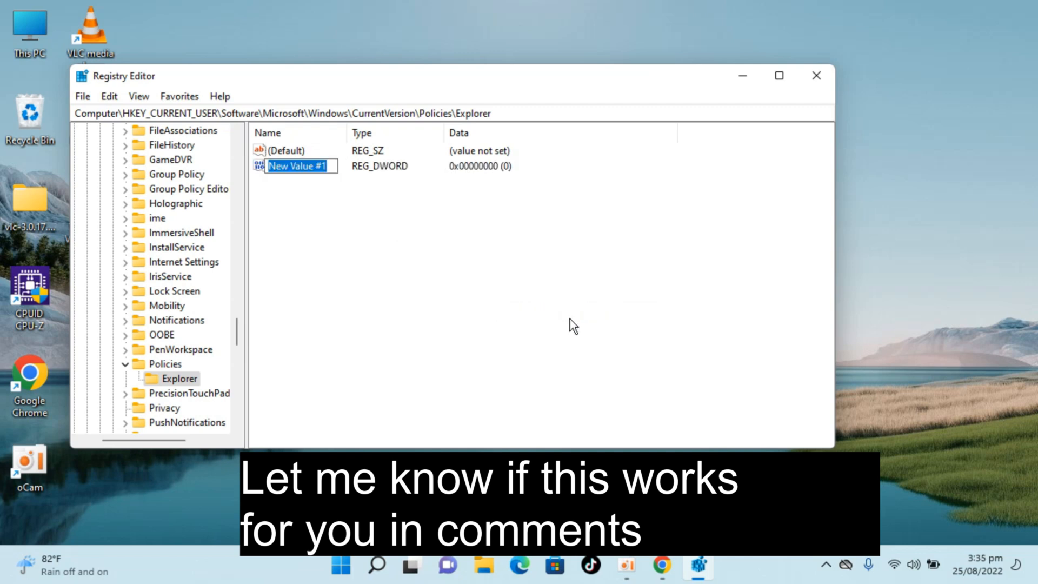
{"action": "type", "text": "No"}
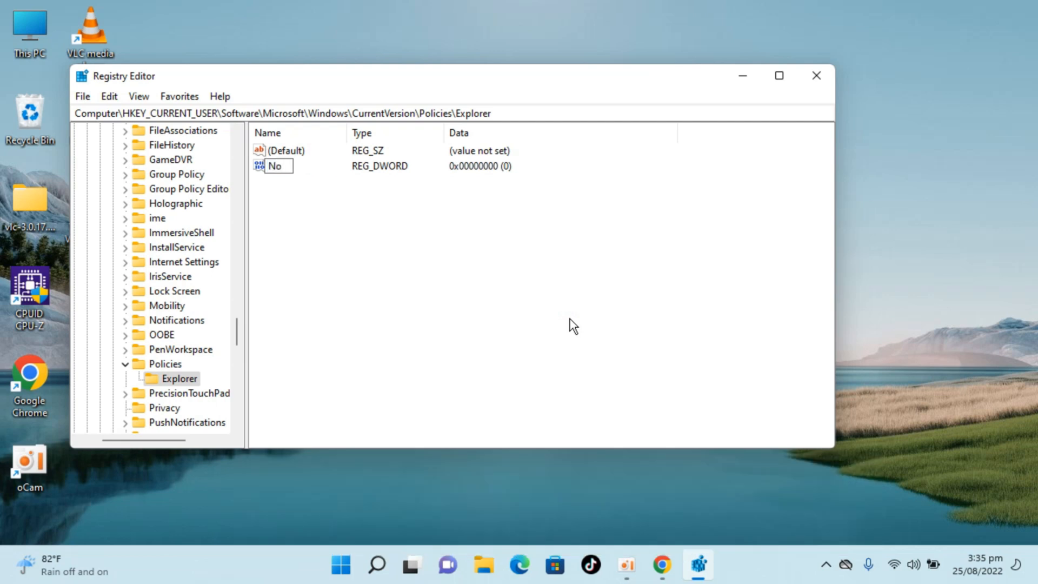
{"action": "type", "text": "WinKe"}
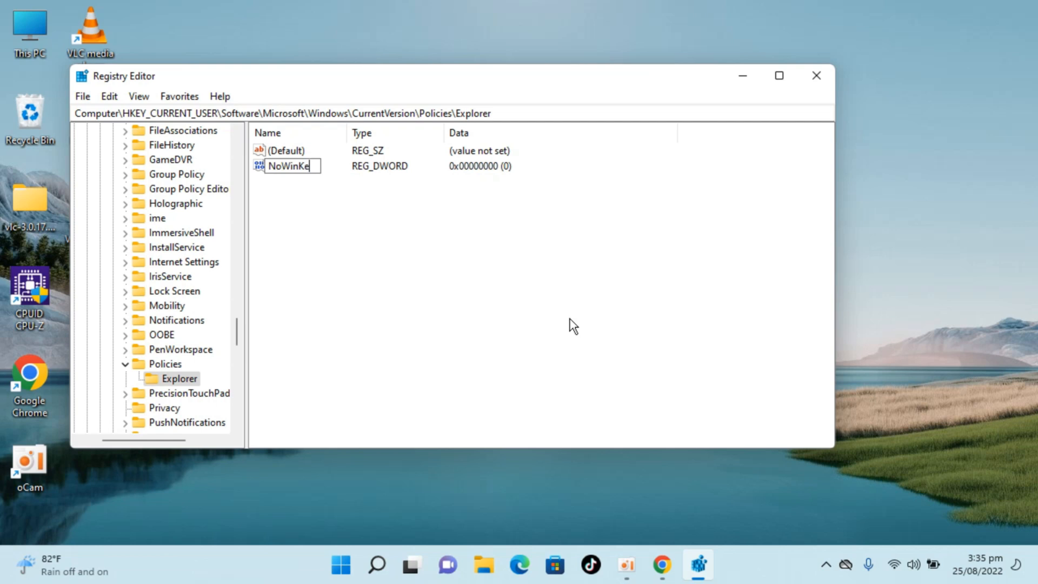
{"action": "type", "text": "ys"}
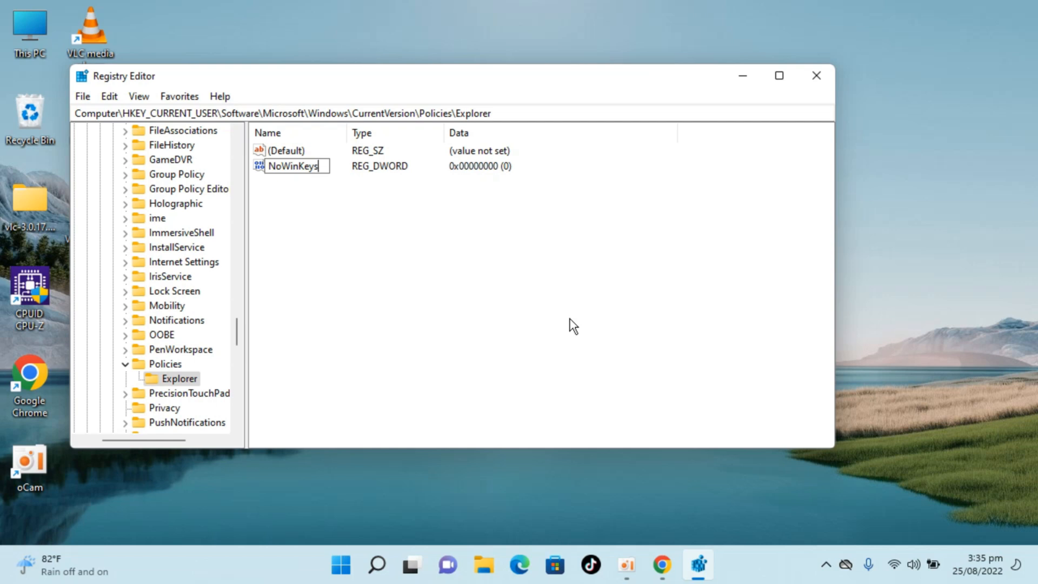
{"action": "key", "text": "Return"}
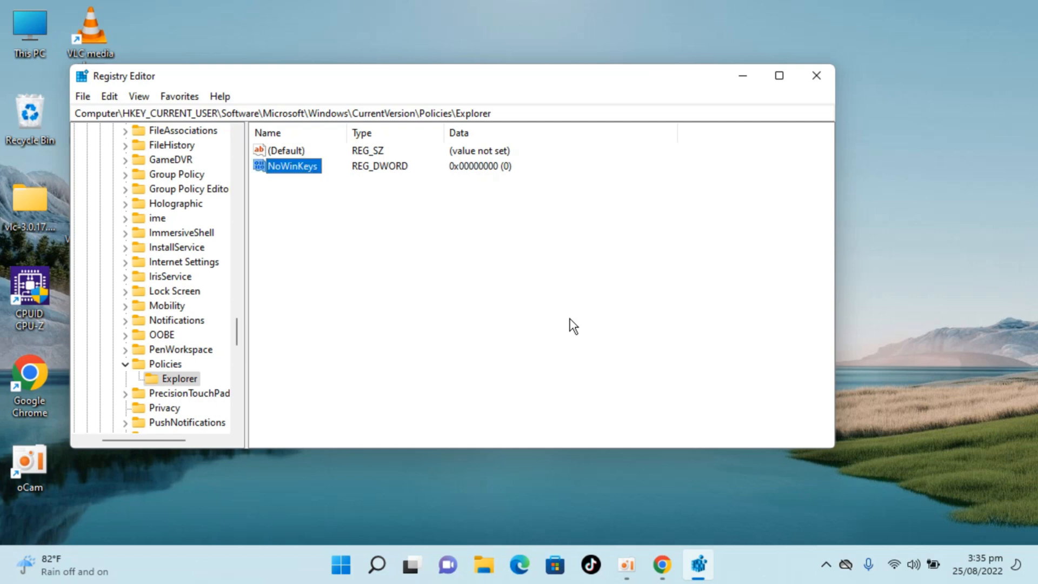
{"action": "mouse_move", "coordinate": [344, 223]}
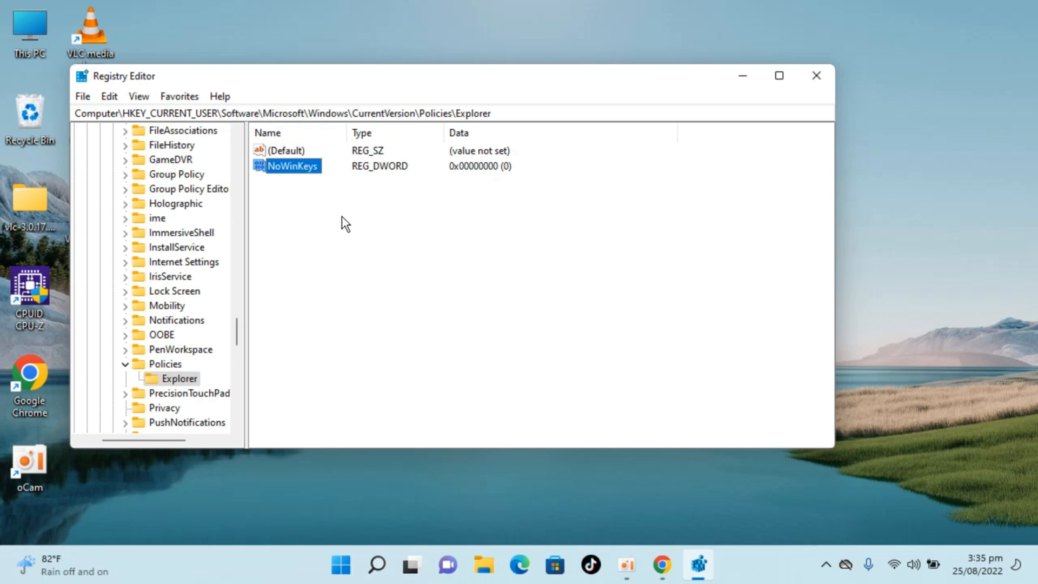
{"action": "mouse_move", "coordinate": [338, 220]}
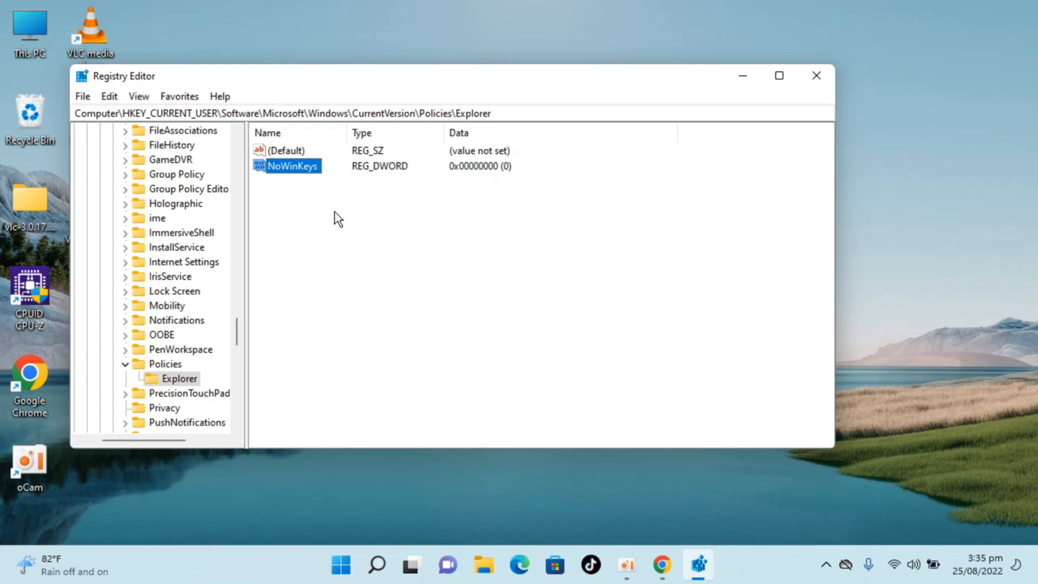
Set NoWinKeys value data to 1 and close Registry Editor
{"action": "double_click", "coordinate": [291, 165]}
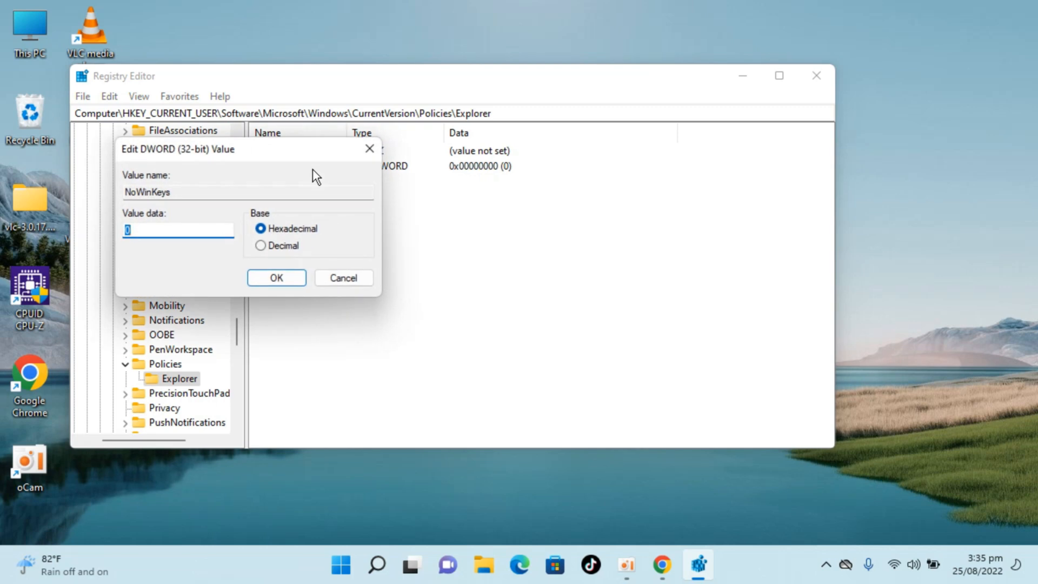
{"action": "left_click", "coordinate": [177, 229]}
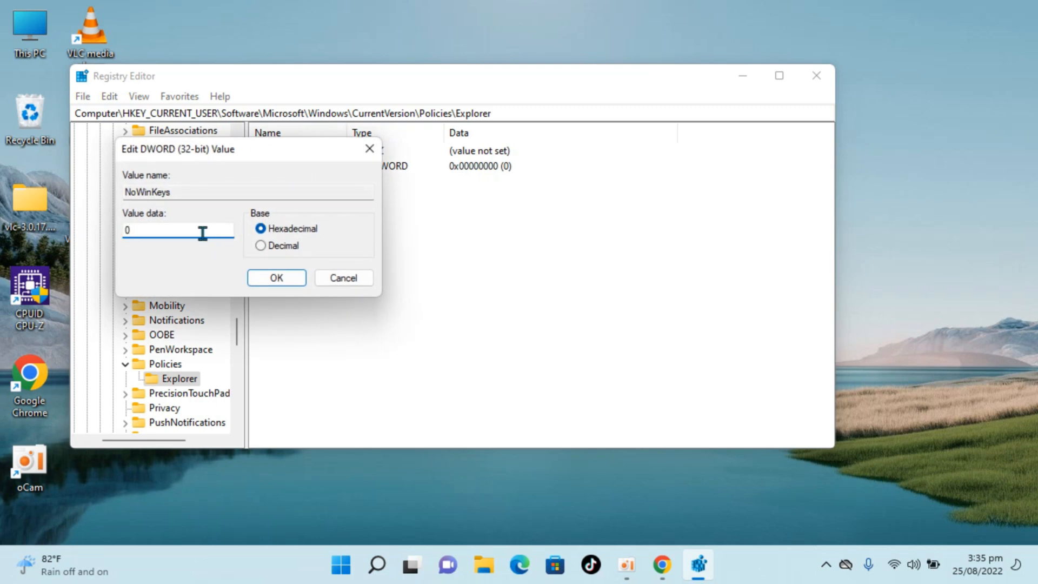
{"action": "type", "text": "1"}
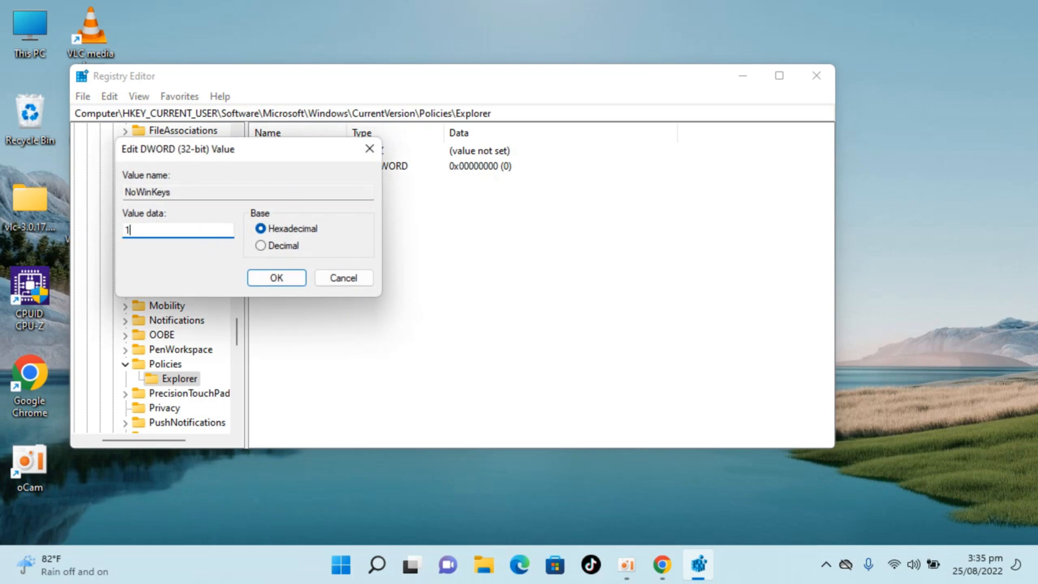
{"action": "left_click", "coordinate": [275, 278]}
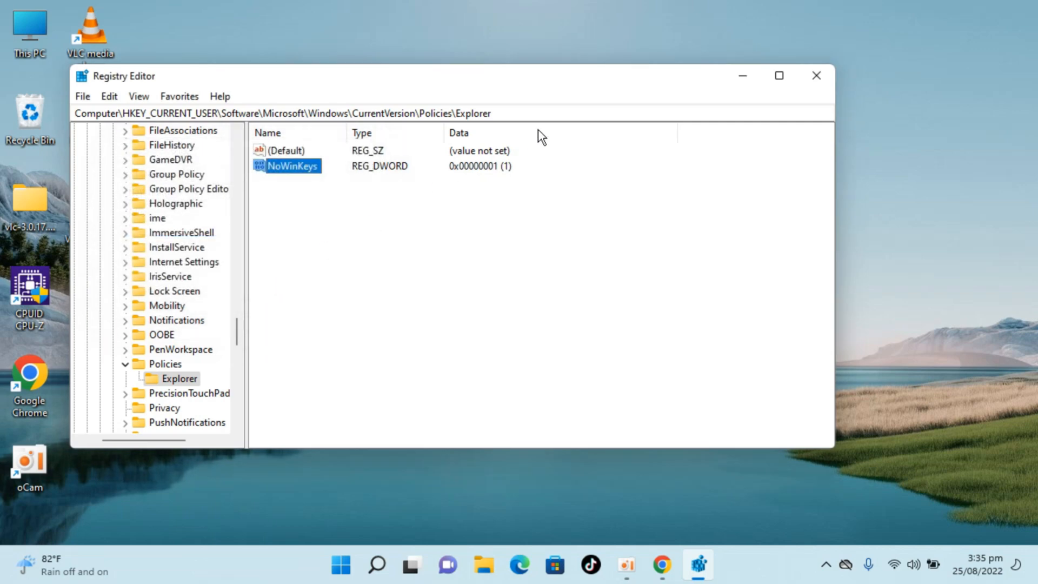
{"action": "left_click", "coordinate": [816, 76]}
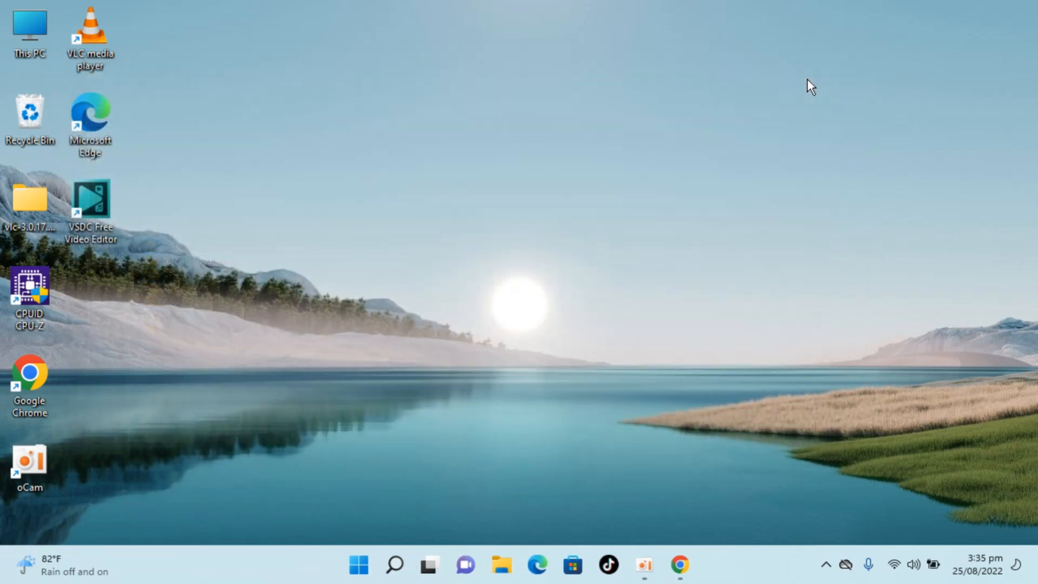